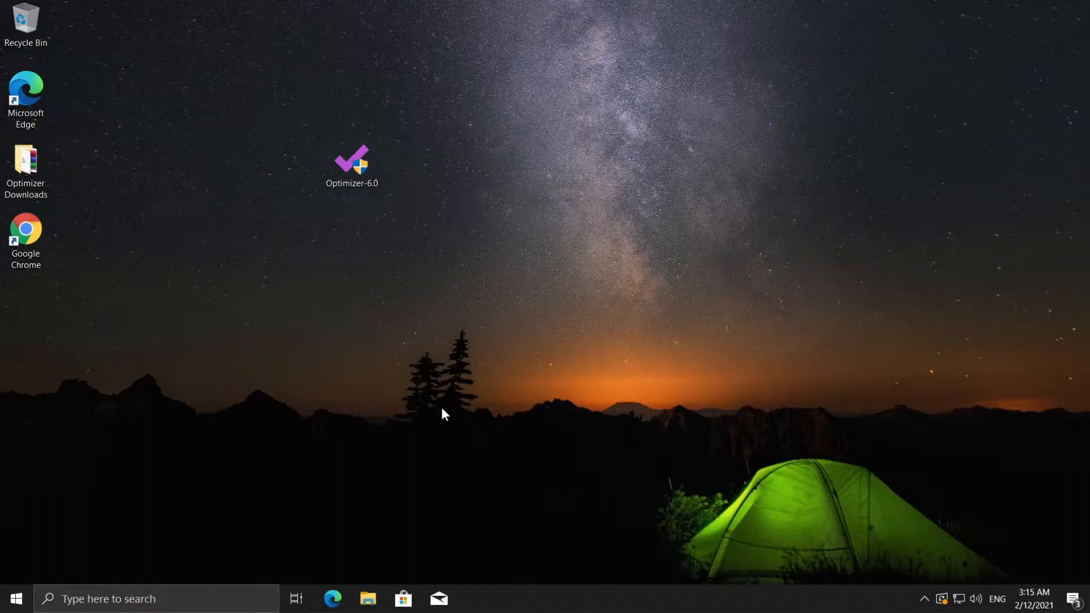
mouse_move(416, 286)
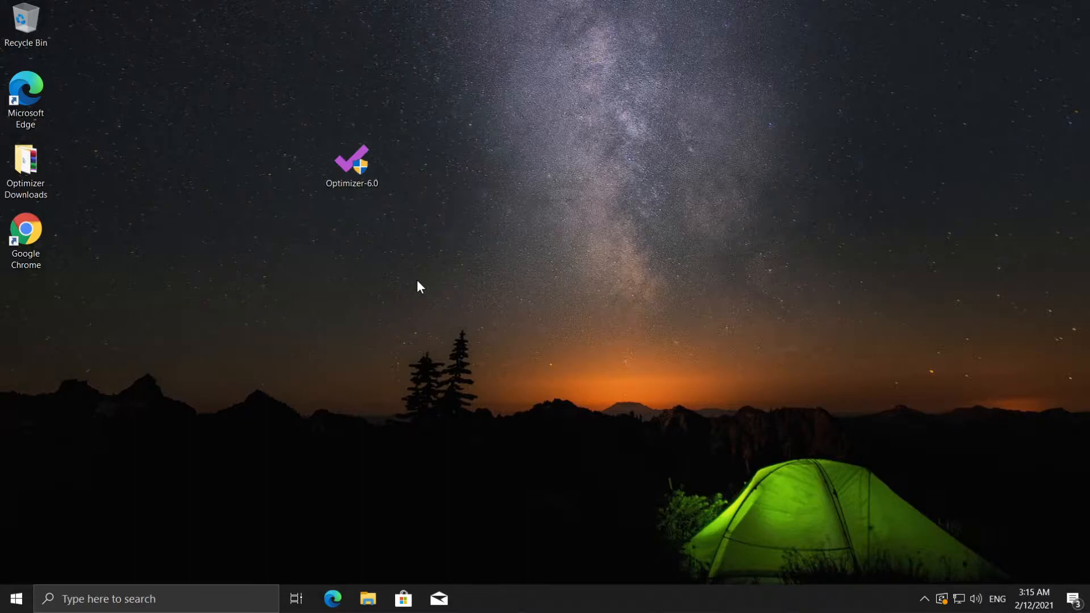
mouse_move(478, 309)
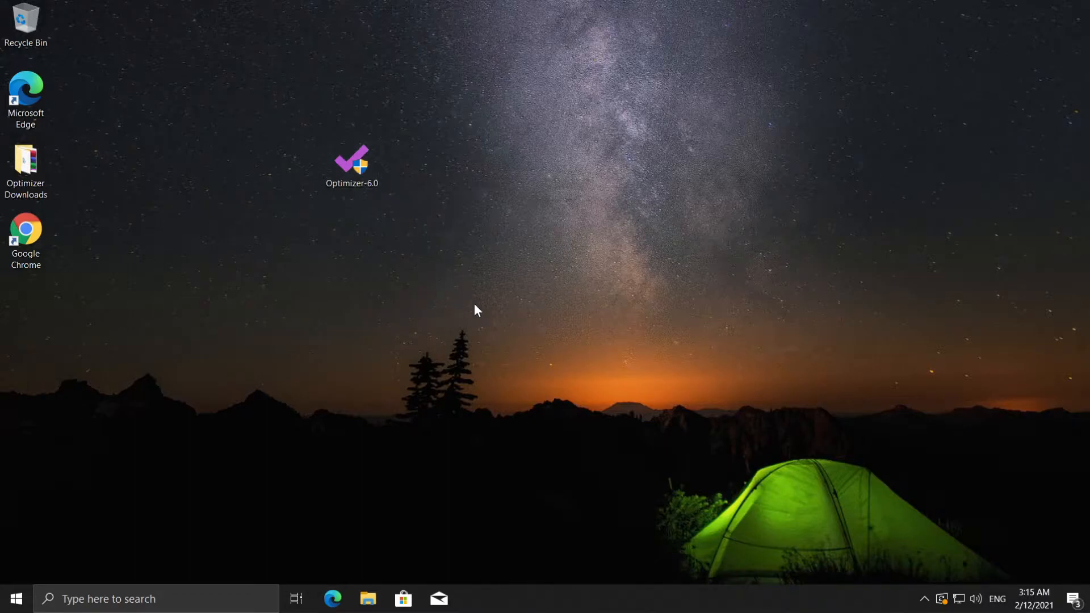
mouse_move(184, 198)
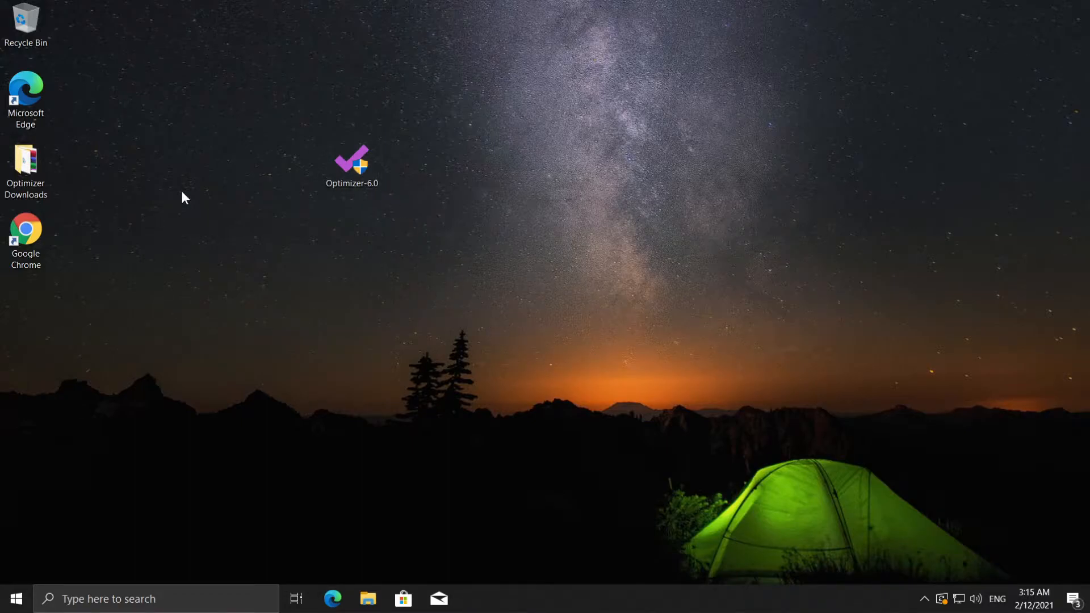
mouse_move(519, 368)
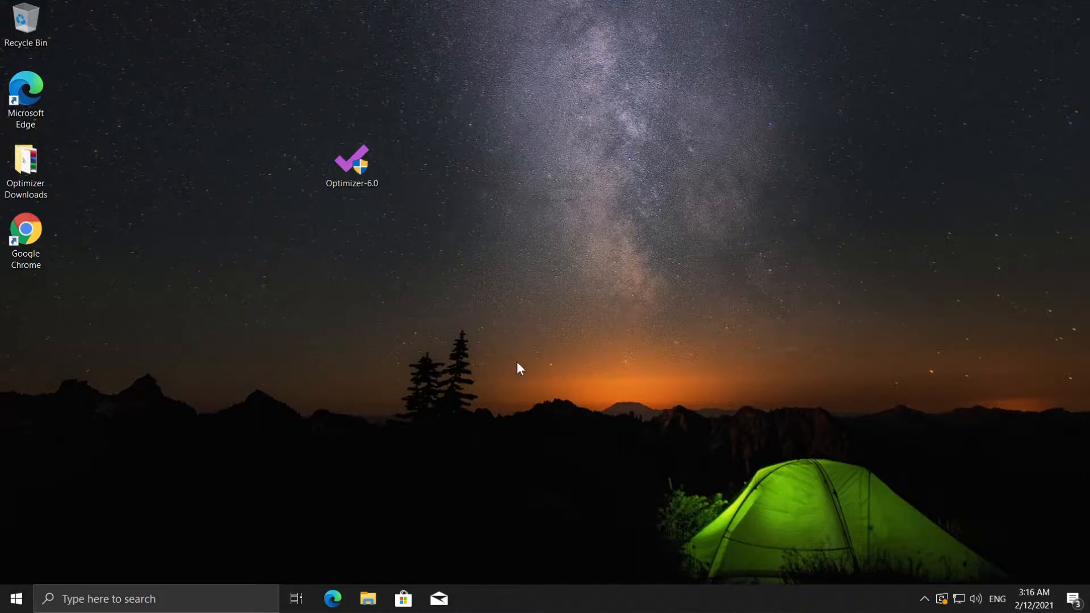
mouse_move(524, 315)
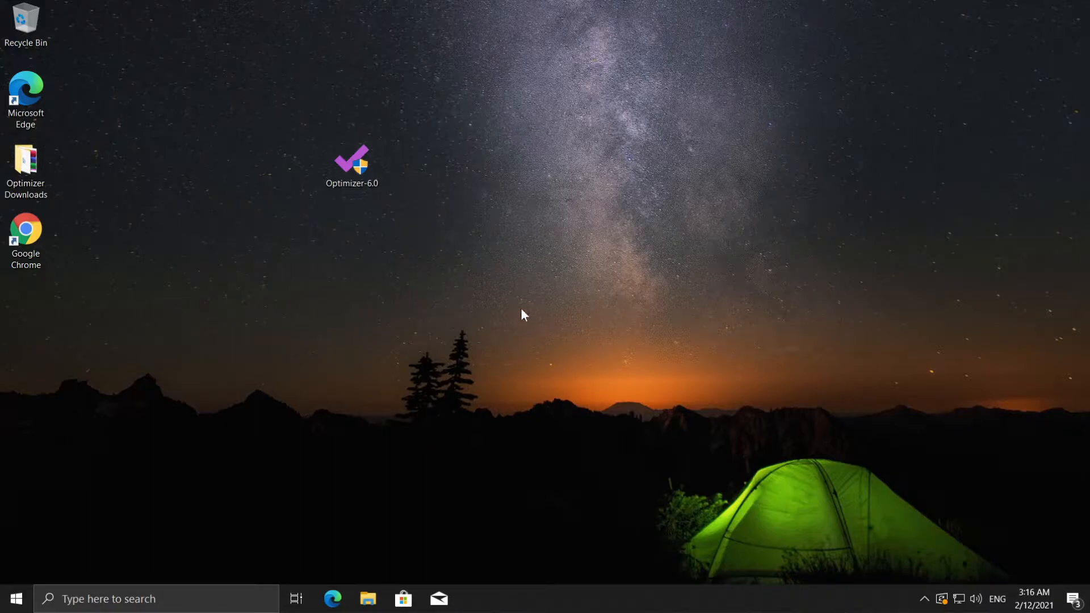
- Launch Optimizer-6.0 to trigger its elevation prompt, then decline the request
click(351, 165)
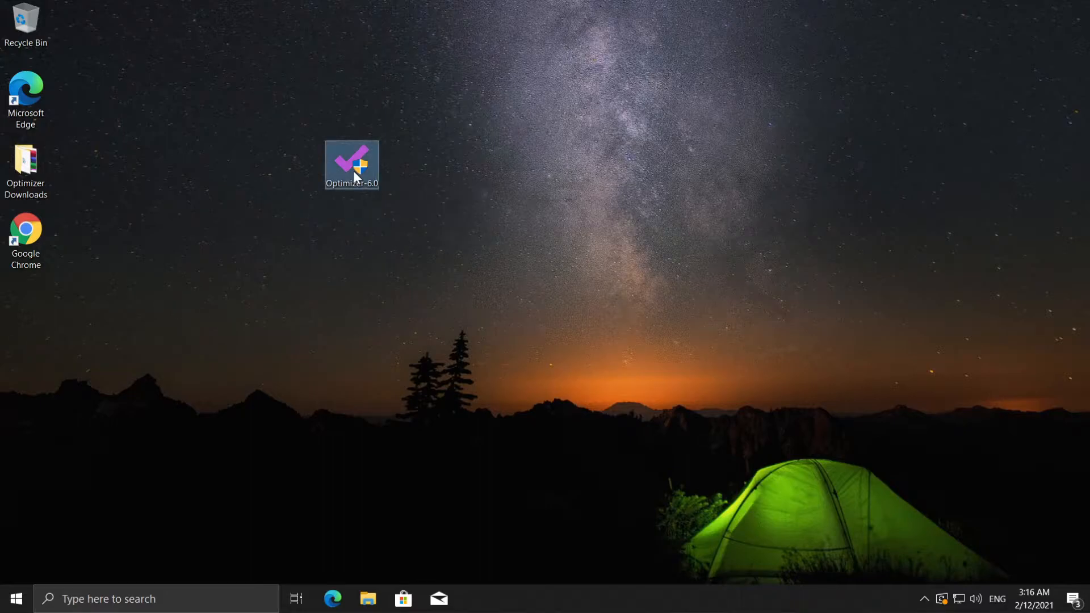
double_click(352, 165)
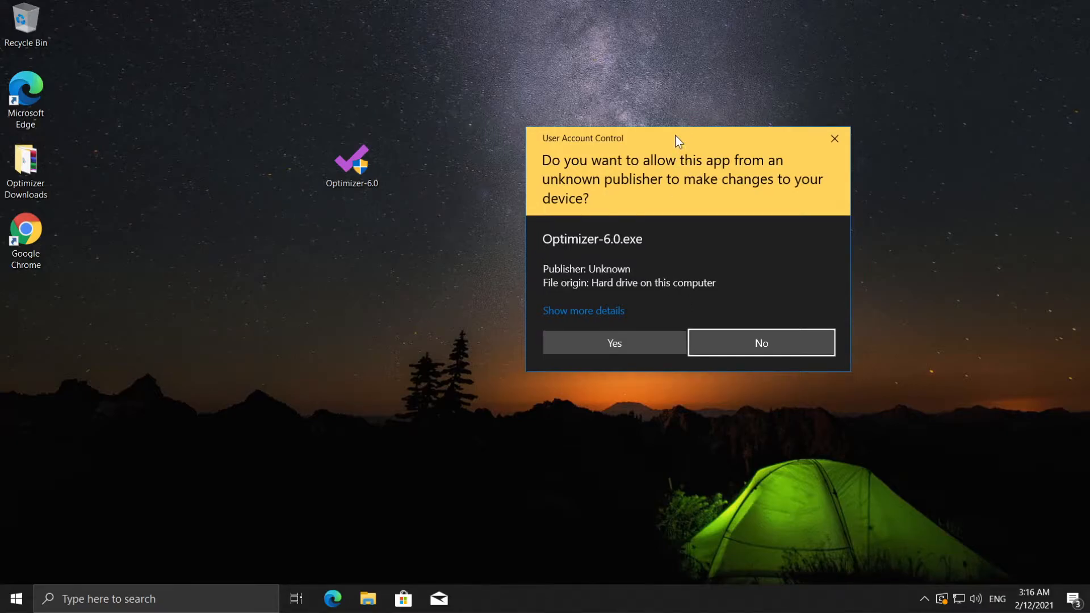
mouse_move(684, 139)
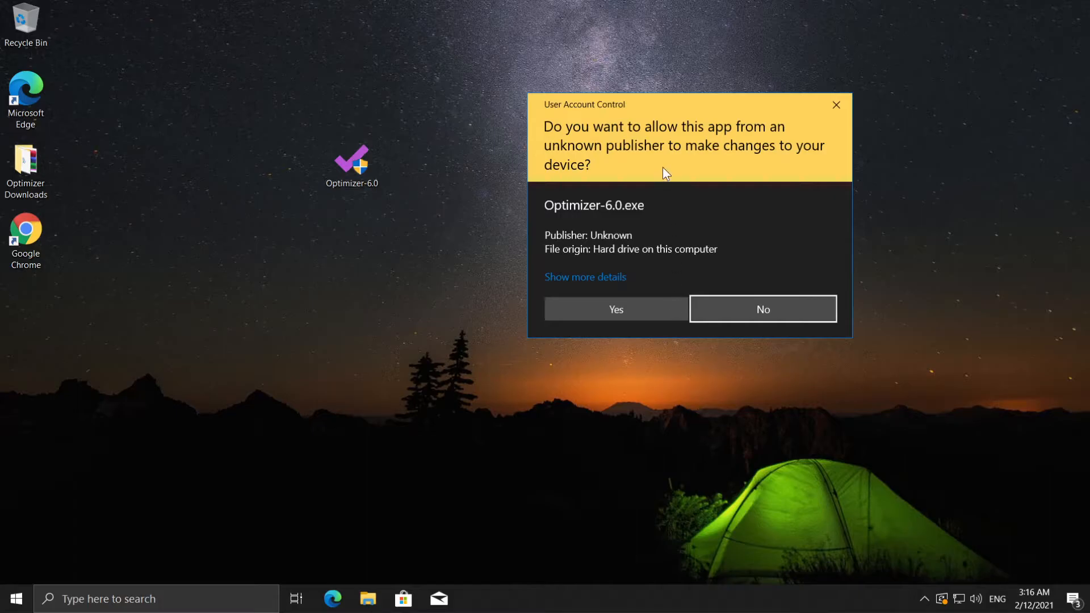
mouse_move(478, 598)
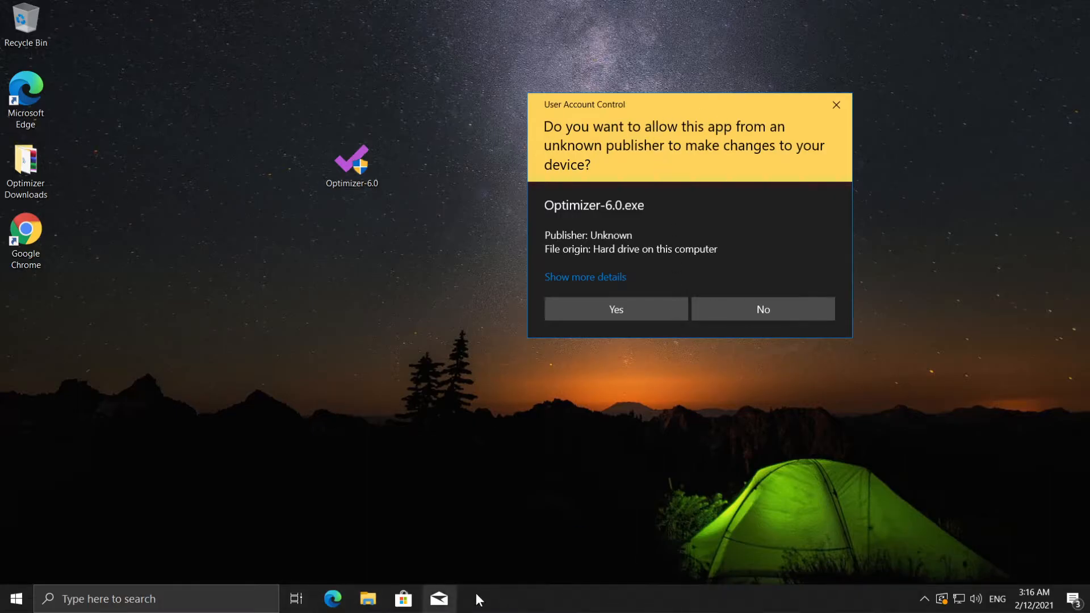
mouse_move(42, 144)
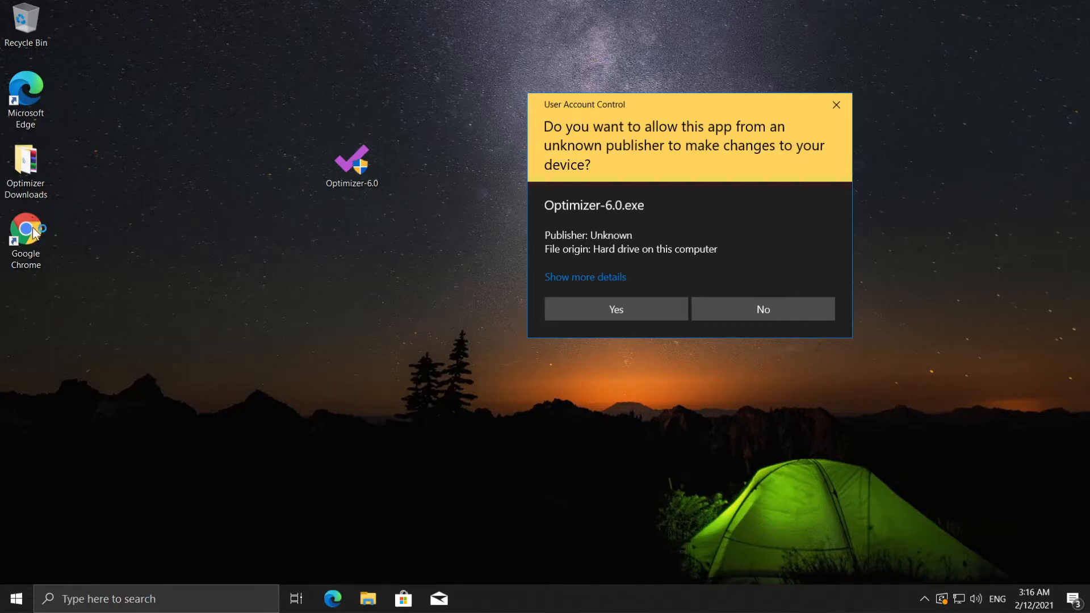
click(761, 308)
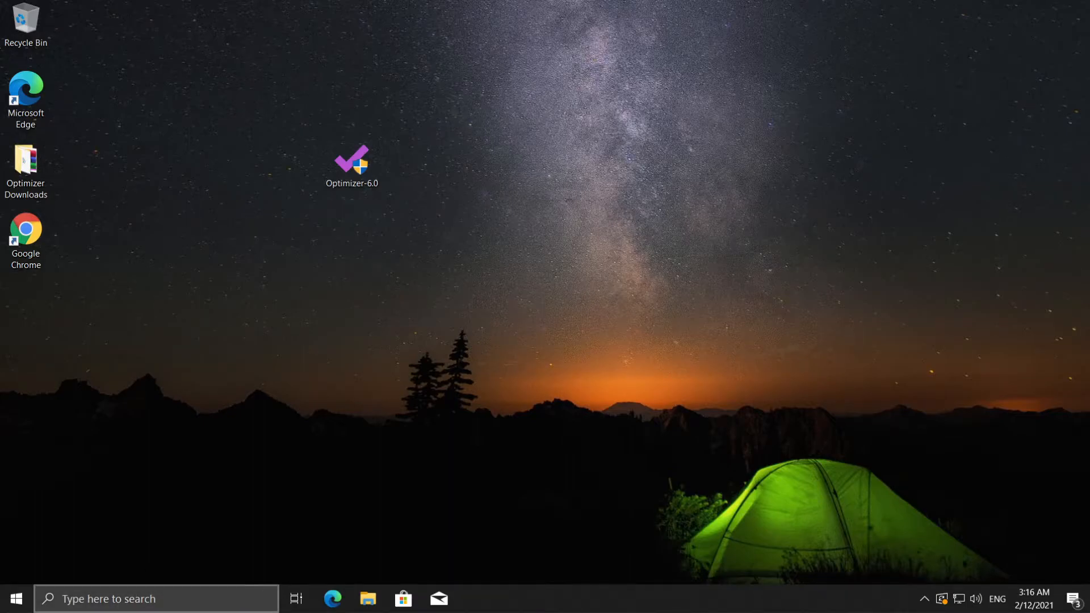
- Search 'settings' to reach Local Security Policy and expand Local Policies to show its three subcategories
text(settings)
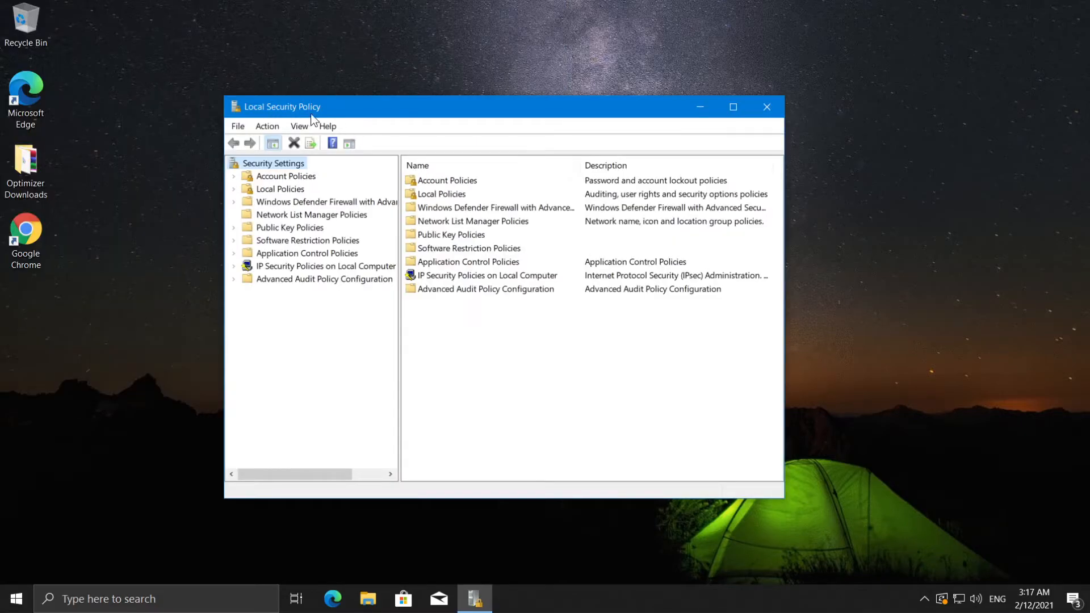
click(235, 188)
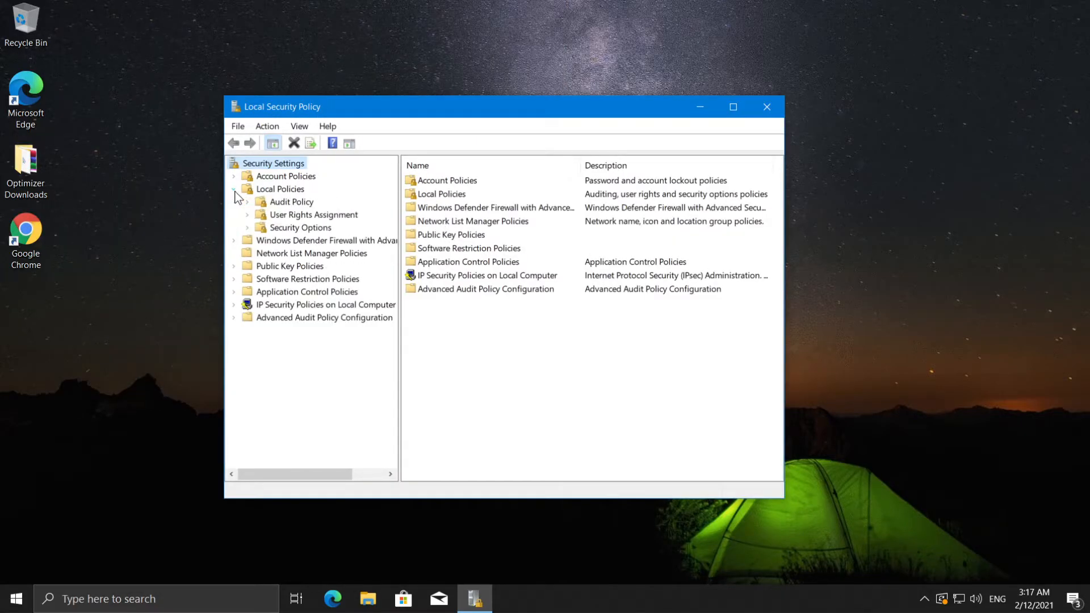
click(279, 188)
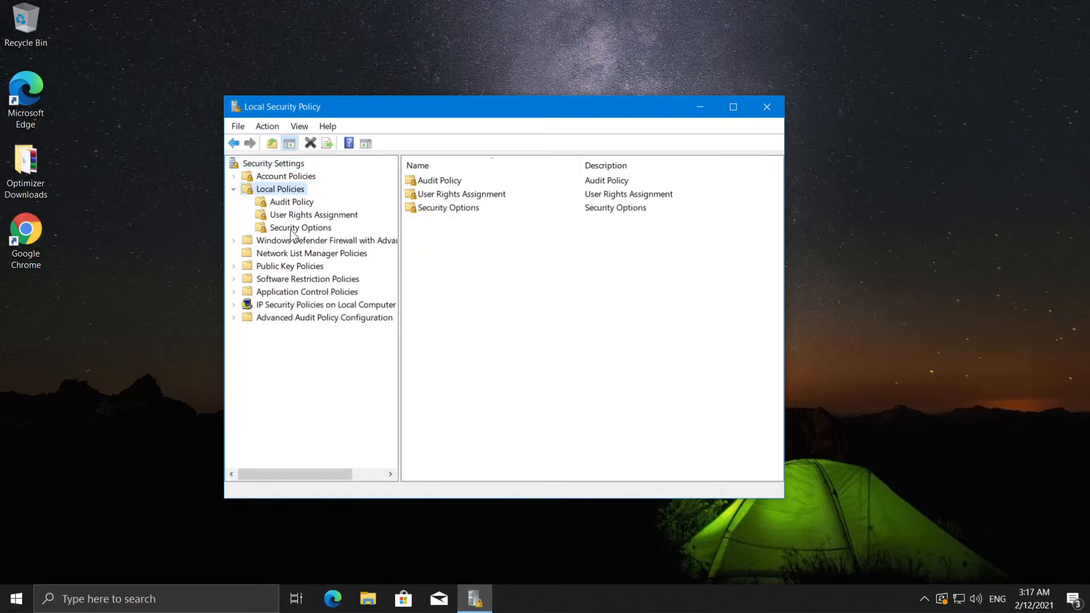
- Within Security Options, locate the UAC 'Switch to the secure desktop when prompting for elevation' policy and bring up its settings
click(299, 227)
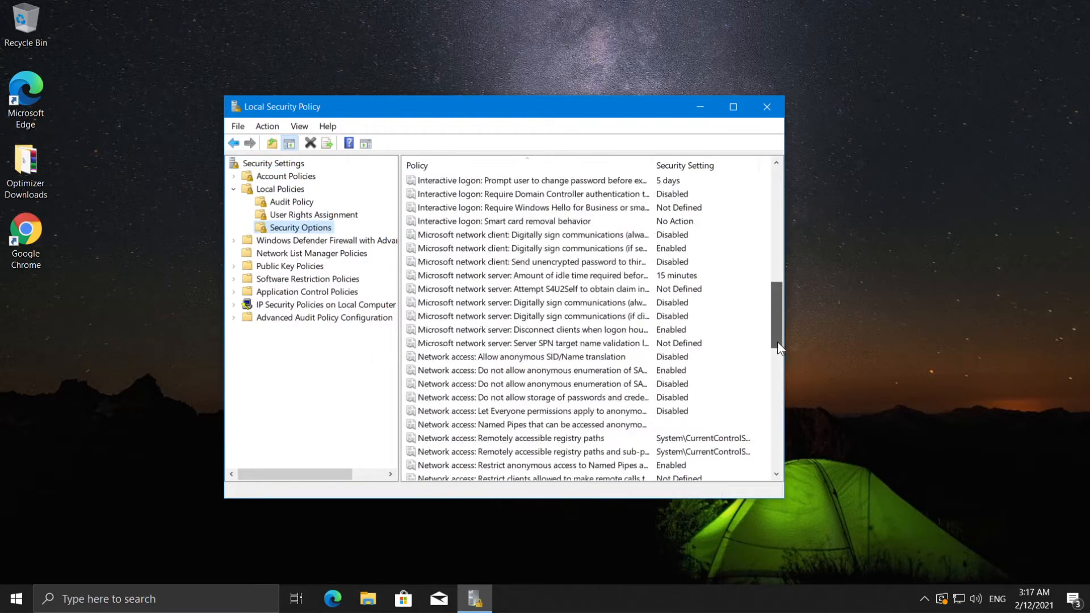
scroll(down, 3)
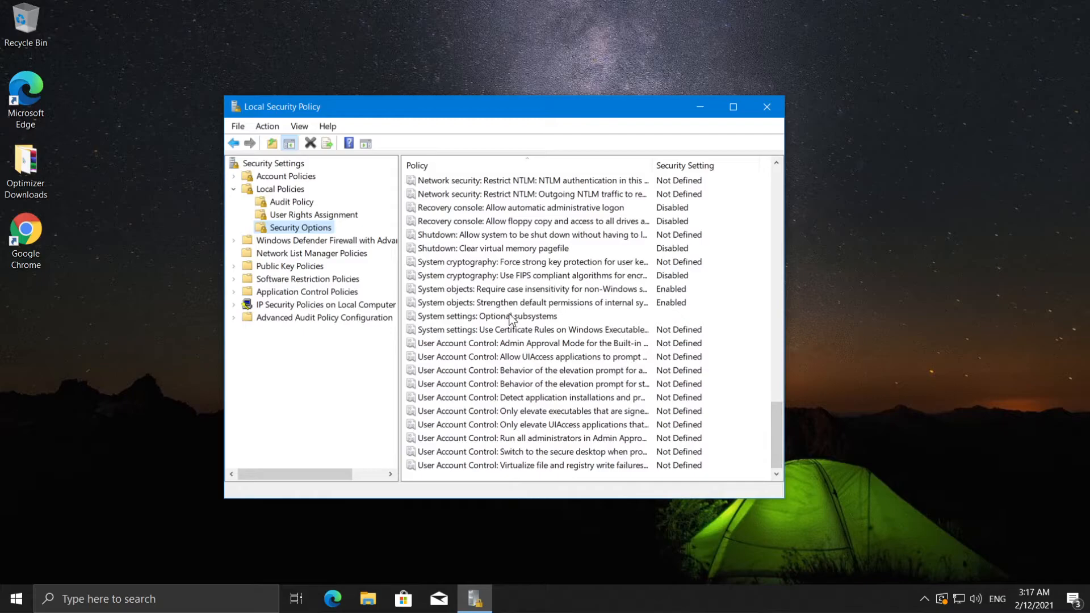
click(531, 452)
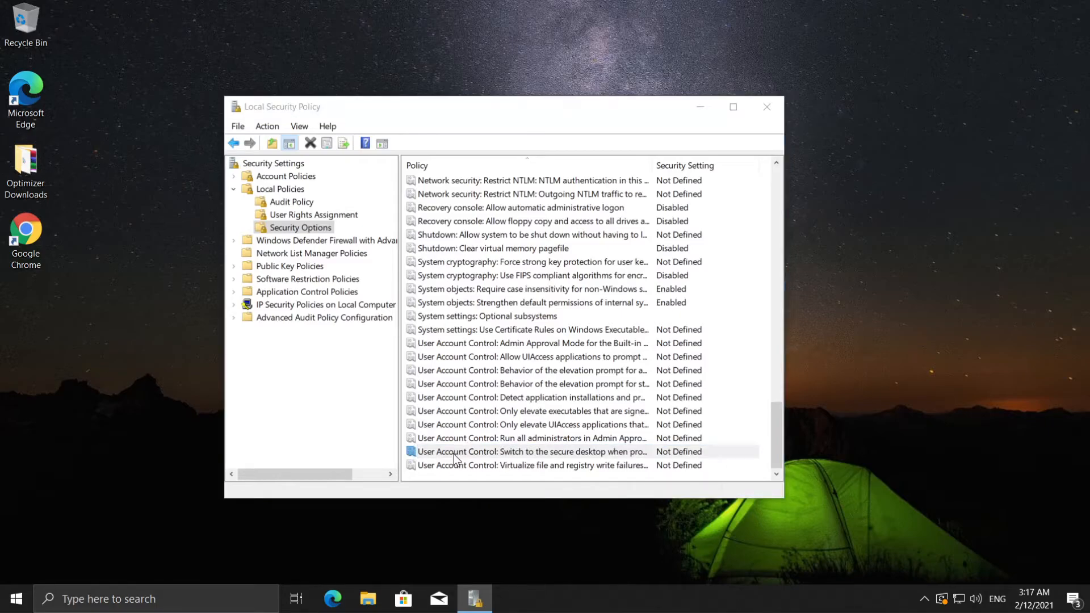
double_click(532, 450)
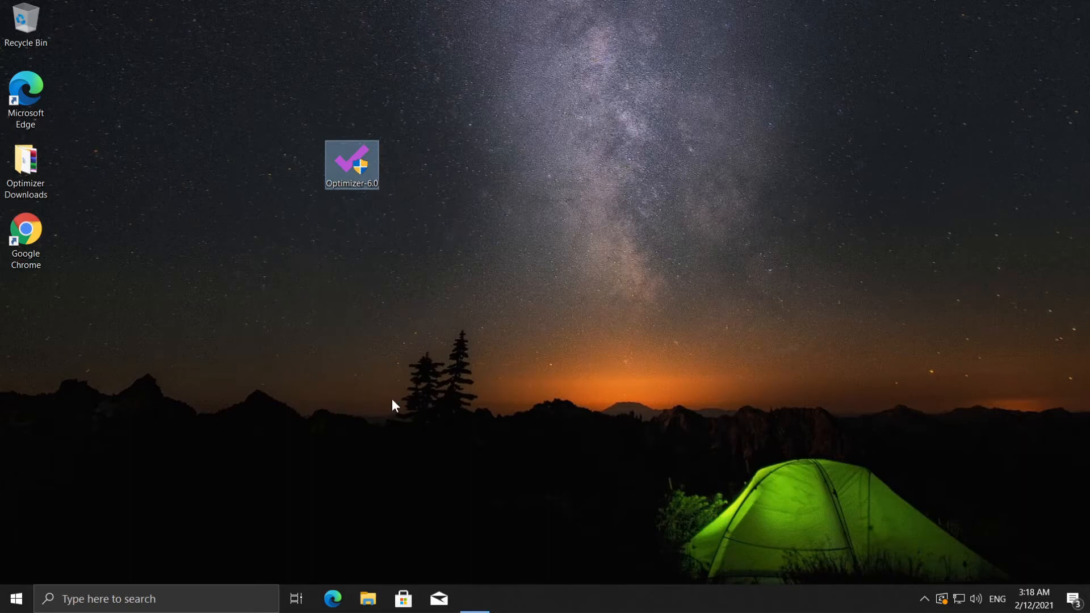
- Relaunch Optimizer-6.0 so its UAC prompt appears over the undimmed desktop
double_click(350, 165)
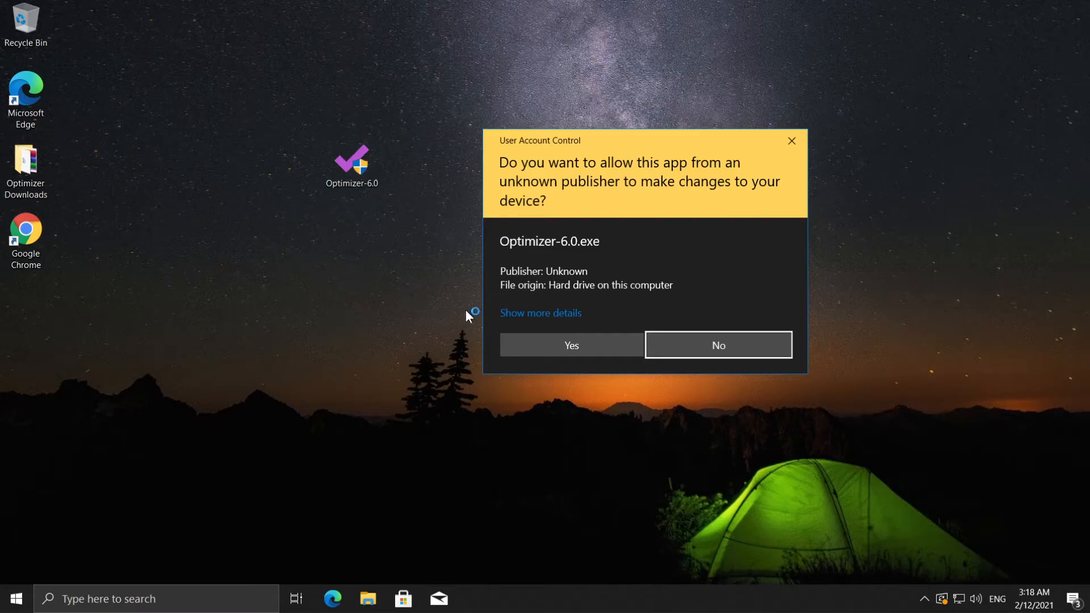
mouse_move(147, 247)
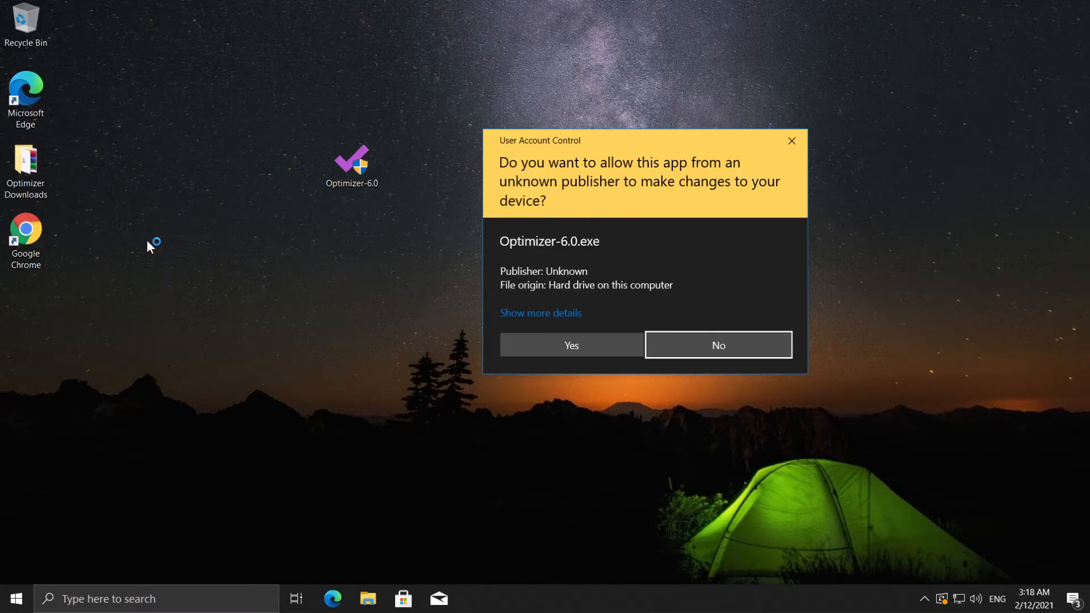
mouse_move(26, 90)
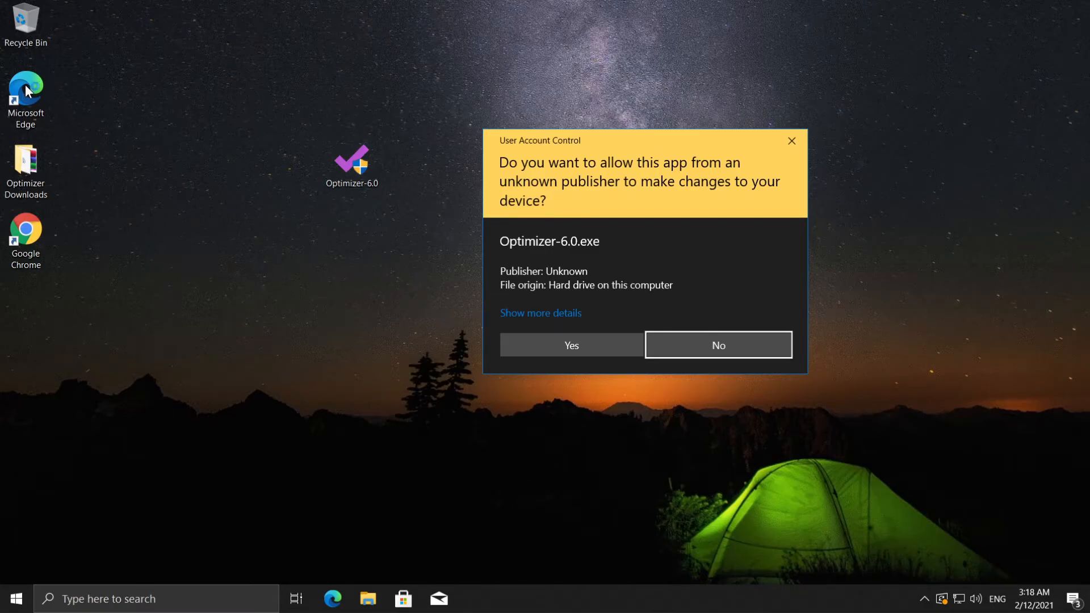
mouse_move(609, 606)
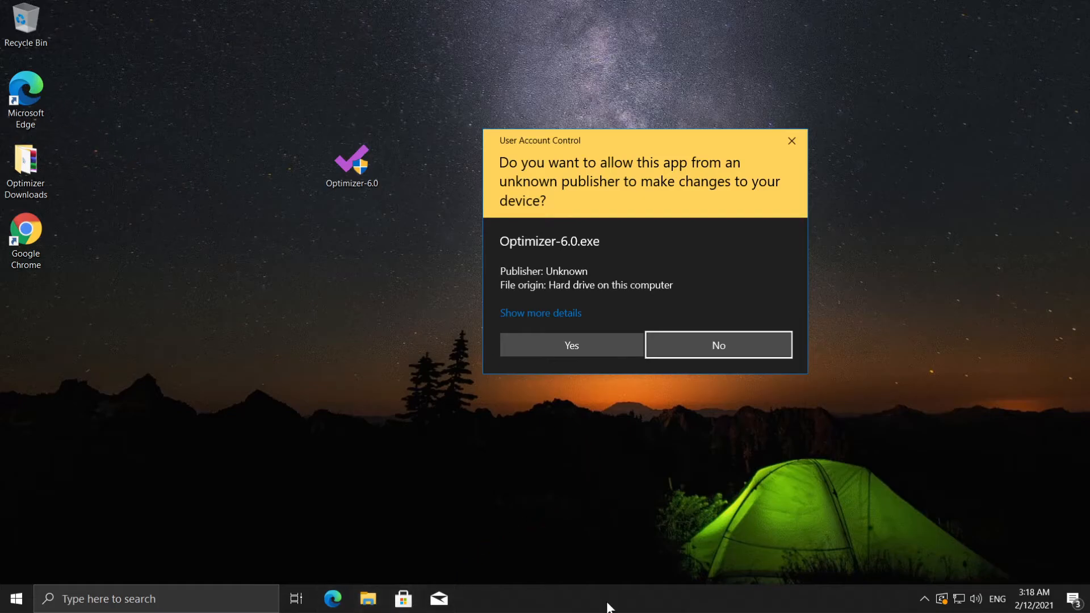